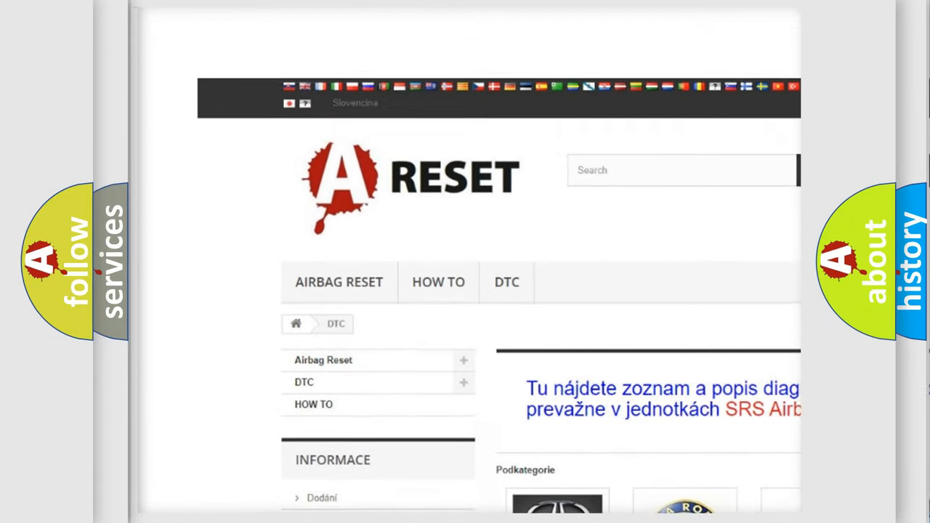
pyautogui.scroll(-3)
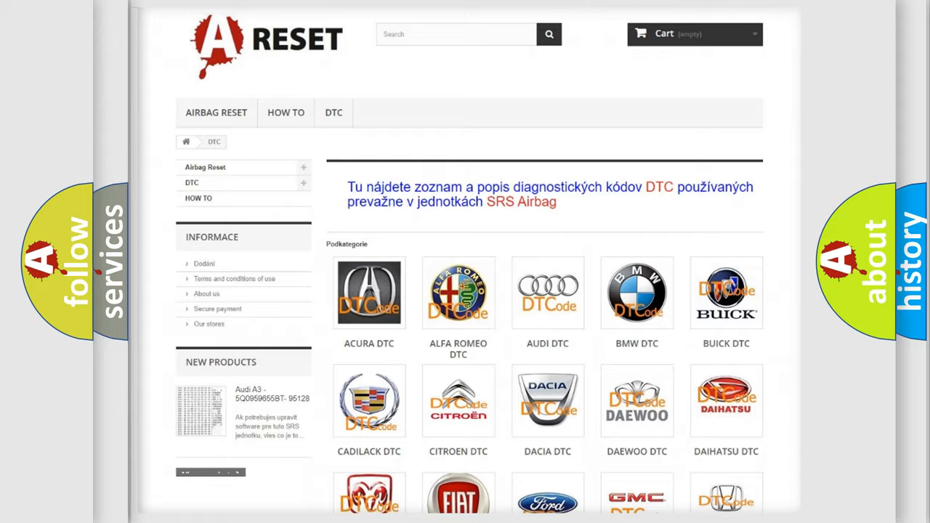
pyautogui.scroll(-3)
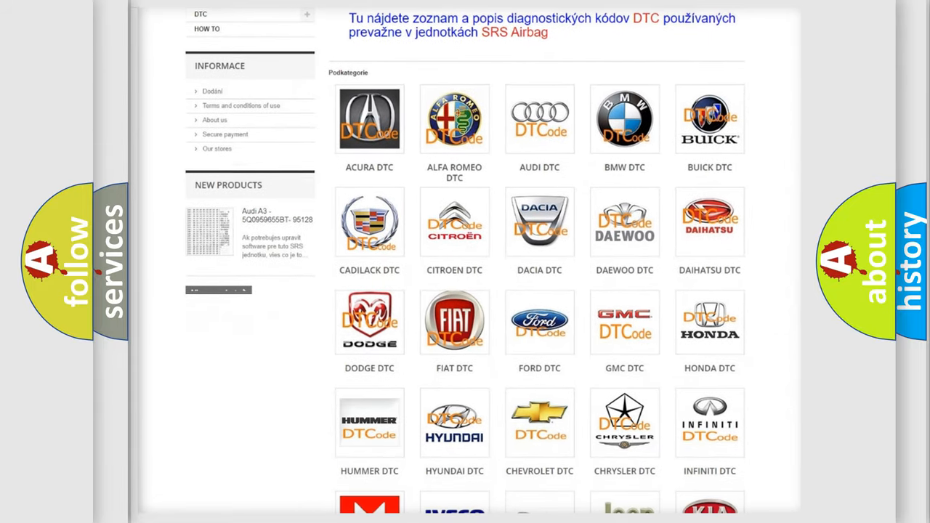